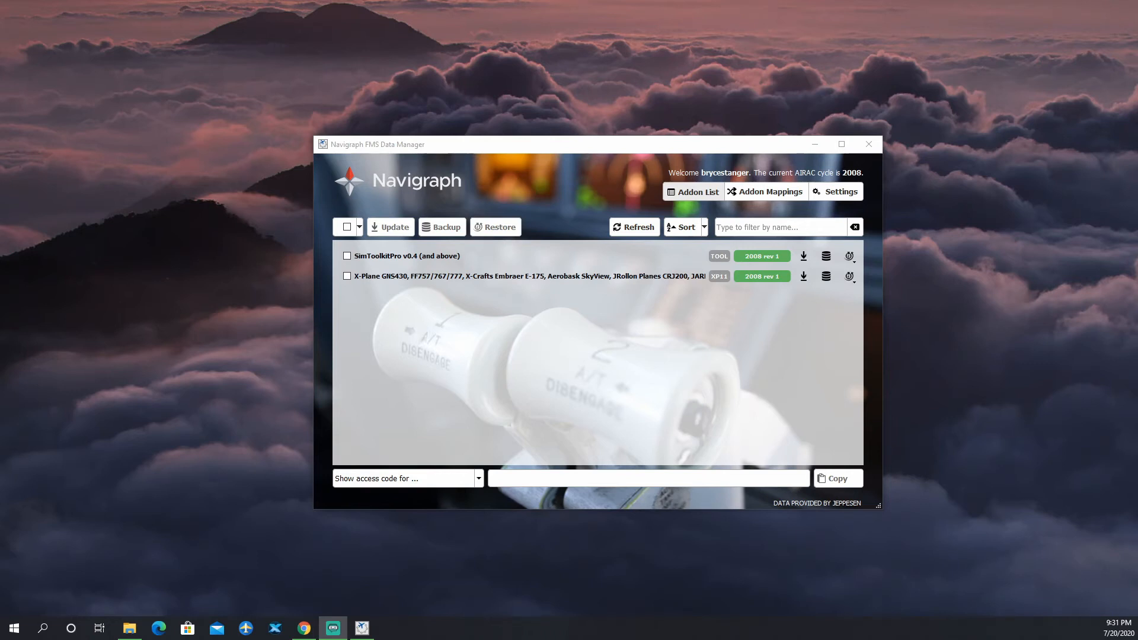
pyautogui.moveTo(700, 194)
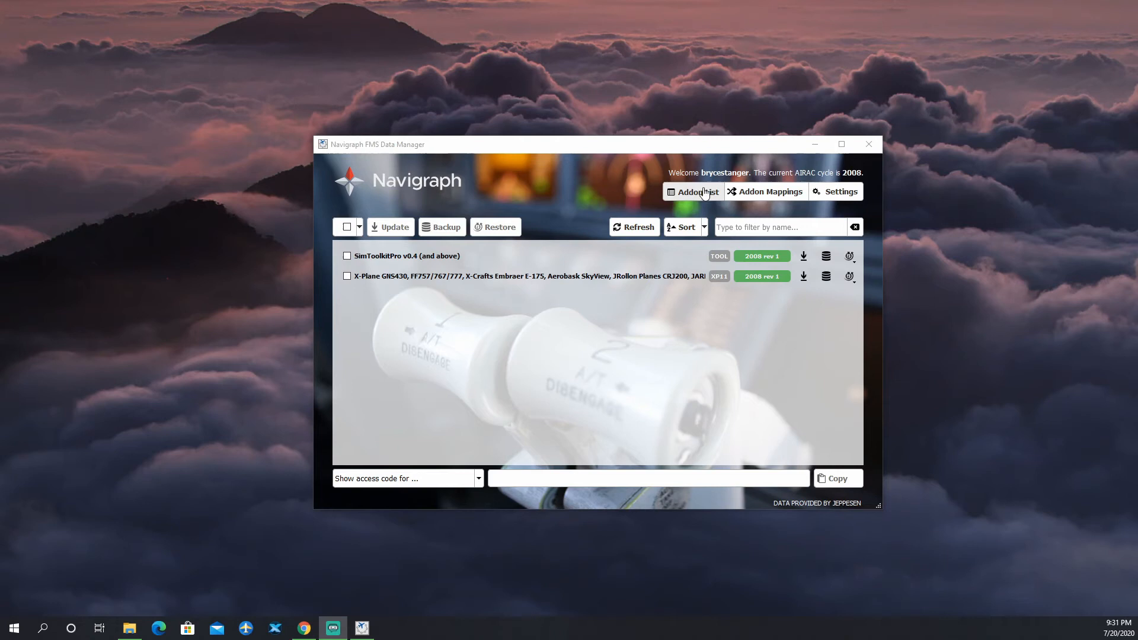
# Add a new addon mapping with X-Plane 11 as the install target
pyautogui.click(764, 191)
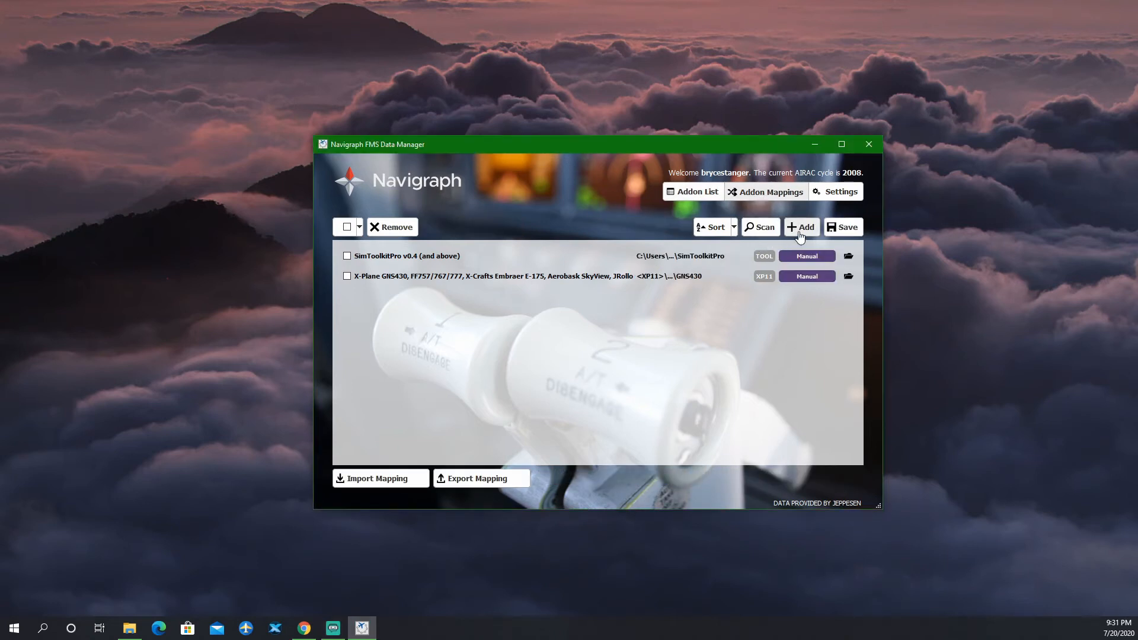
pyautogui.click(800, 226)
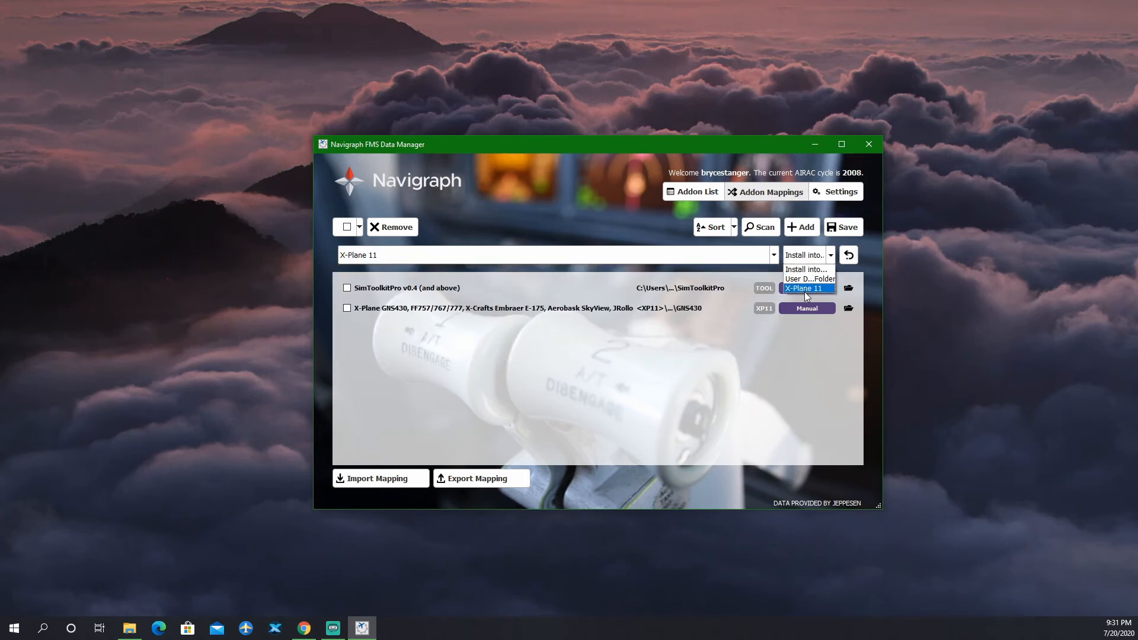
pyautogui.click(806, 288)
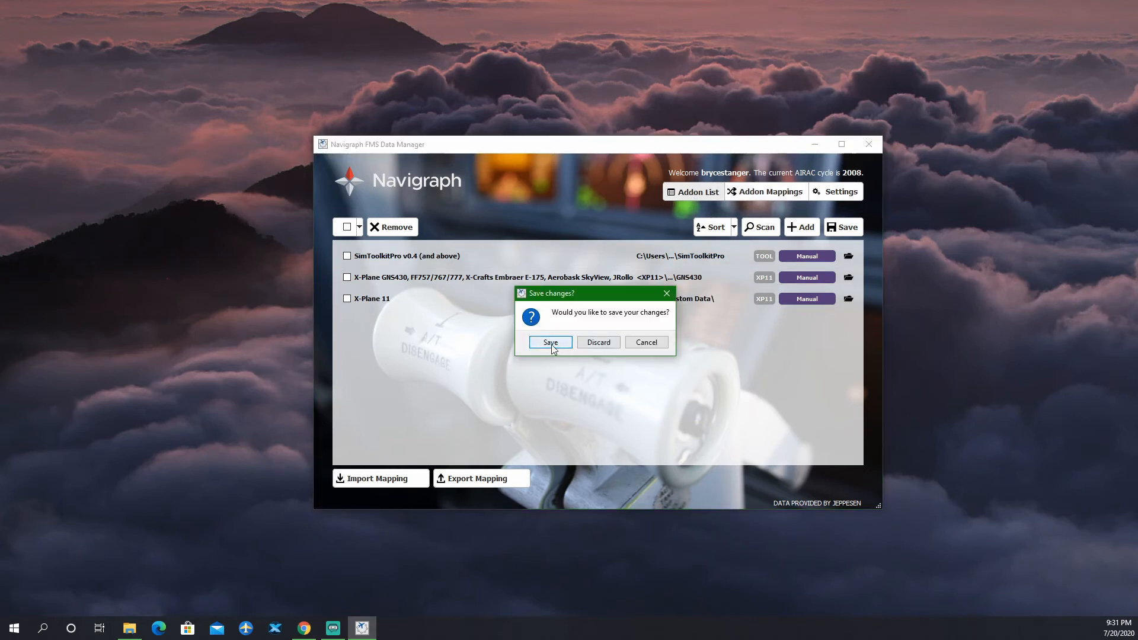
# Save the changed mappings so X-Plane 11 is listed, then close the manager
pyautogui.click(548, 341)
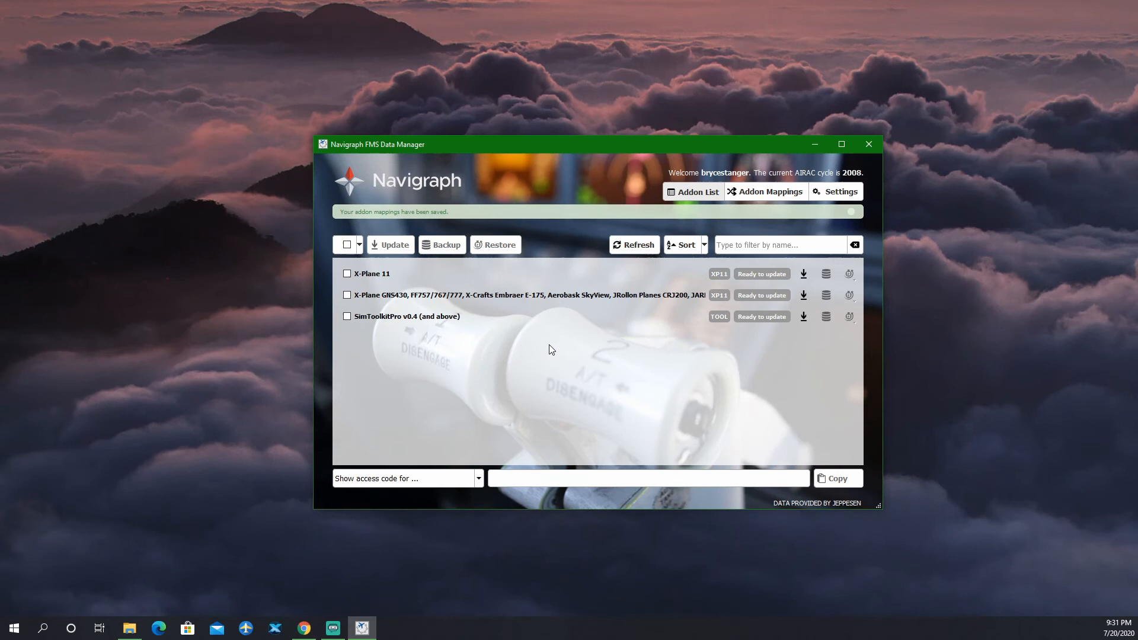
pyautogui.moveTo(442, 275)
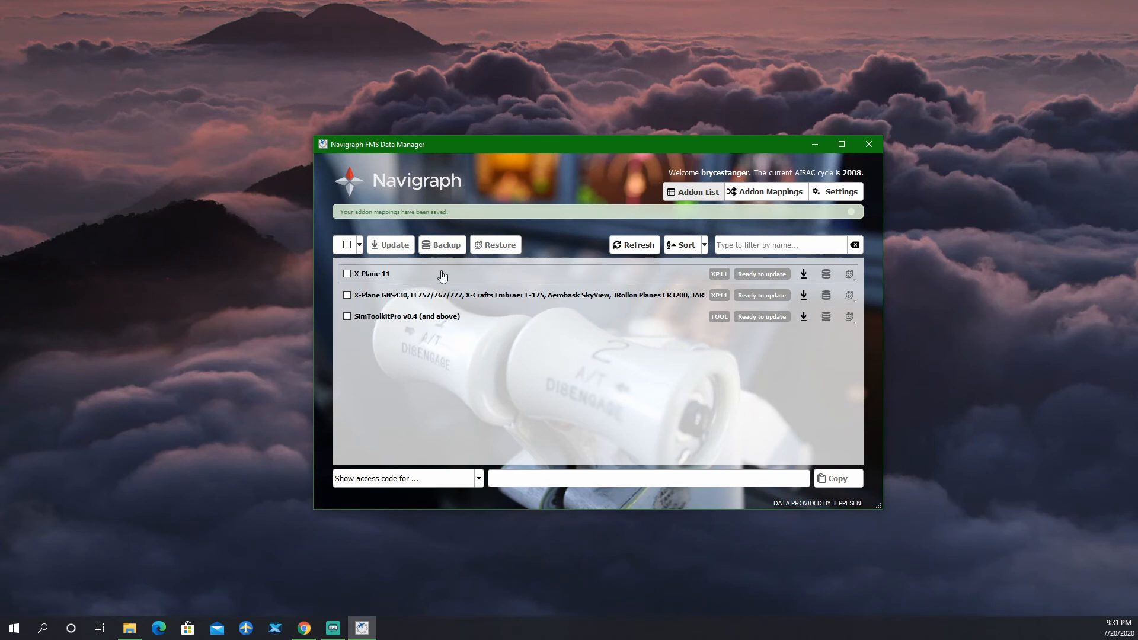
pyautogui.click(867, 143)
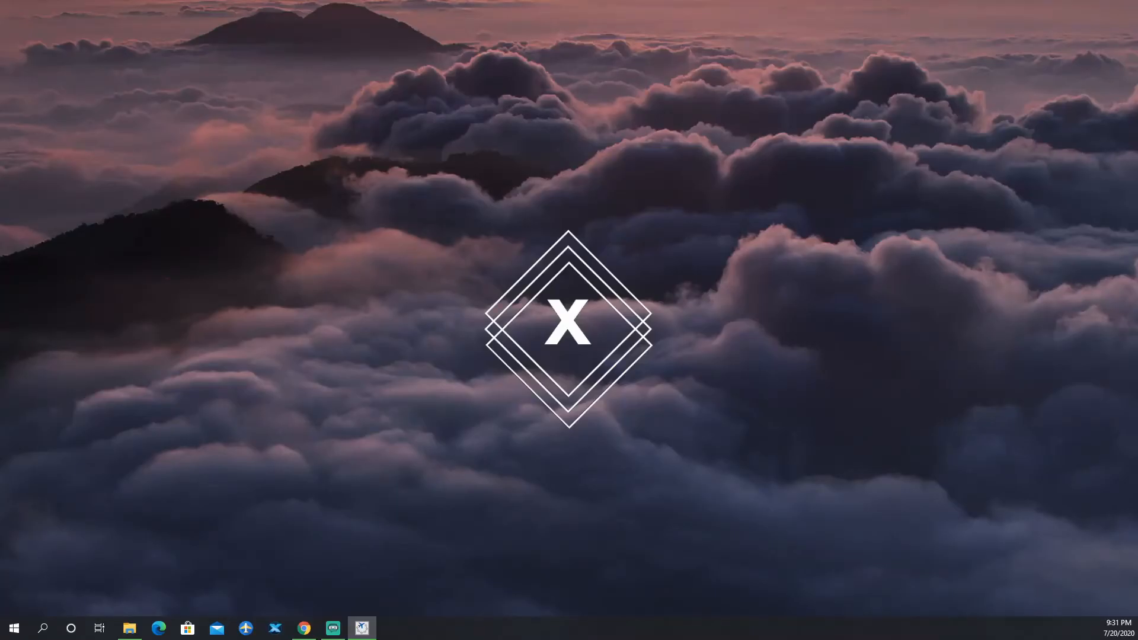
# Relaunch the manager and start the 2008 rev 1 AIRAC download for X-Plane 11
pyautogui.click(360, 628)
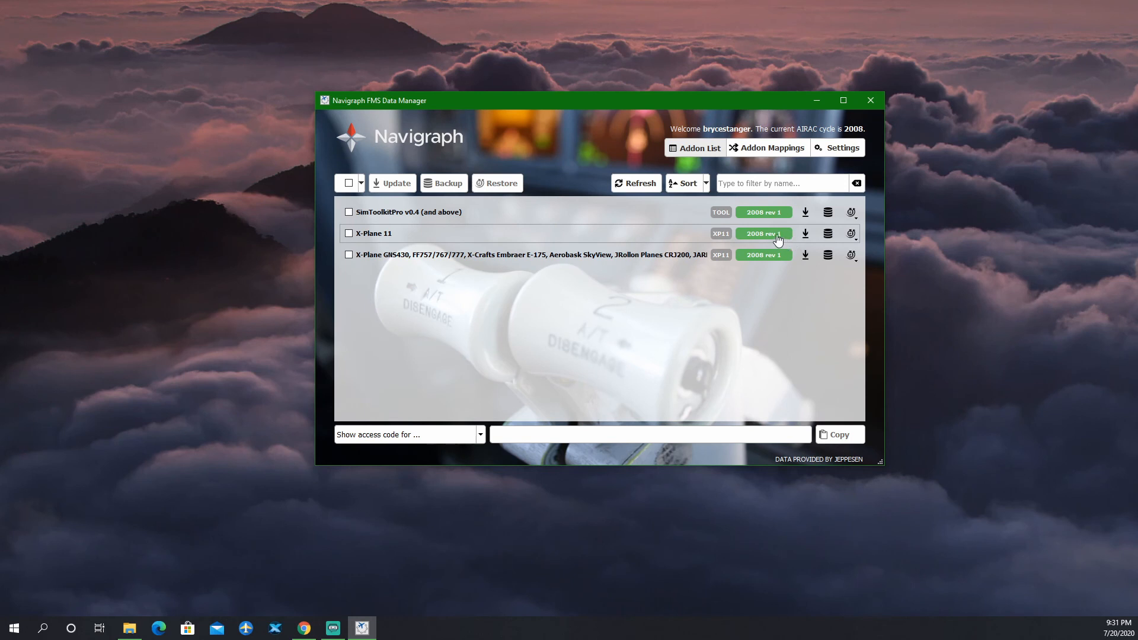
pyautogui.moveTo(775, 243)
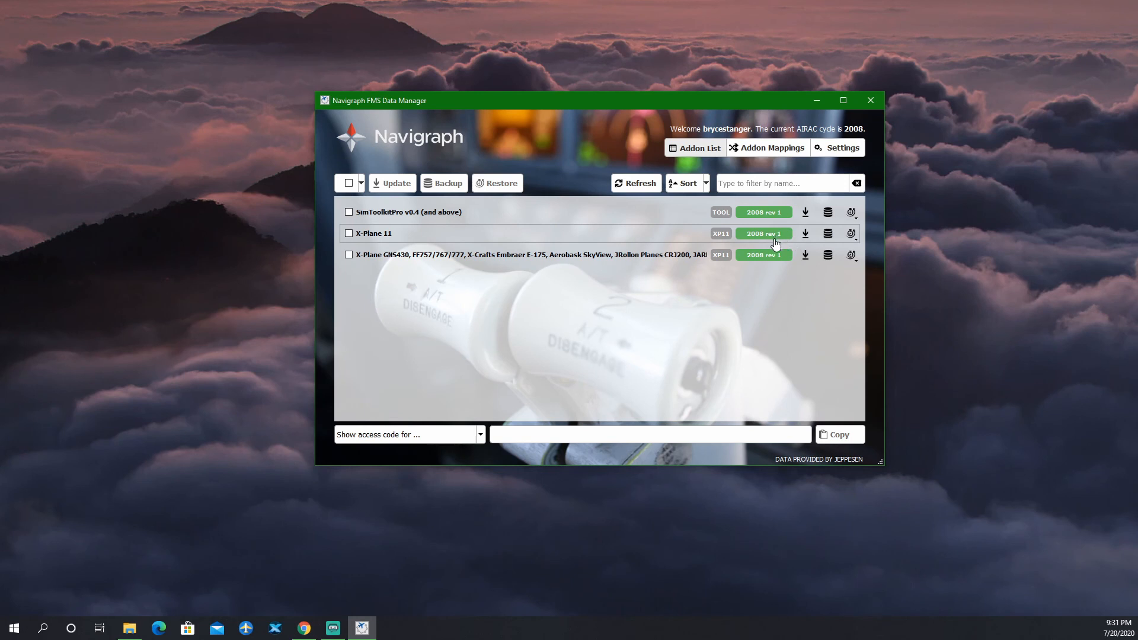
pyautogui.moveTo(775, 241)
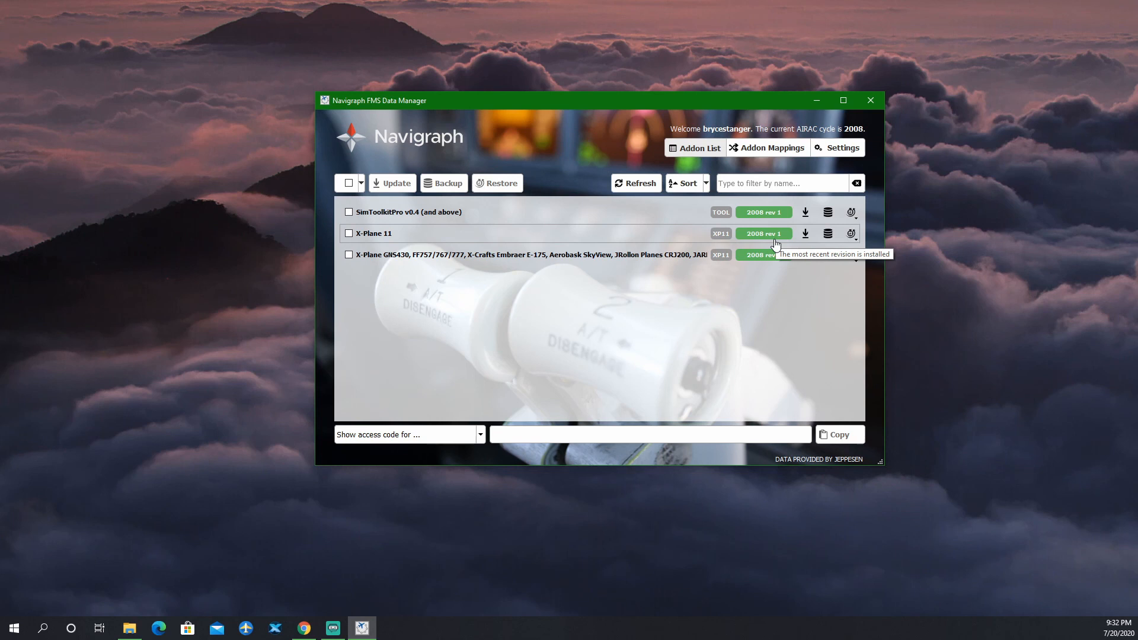
pyautogui.moveTo(805, 233)
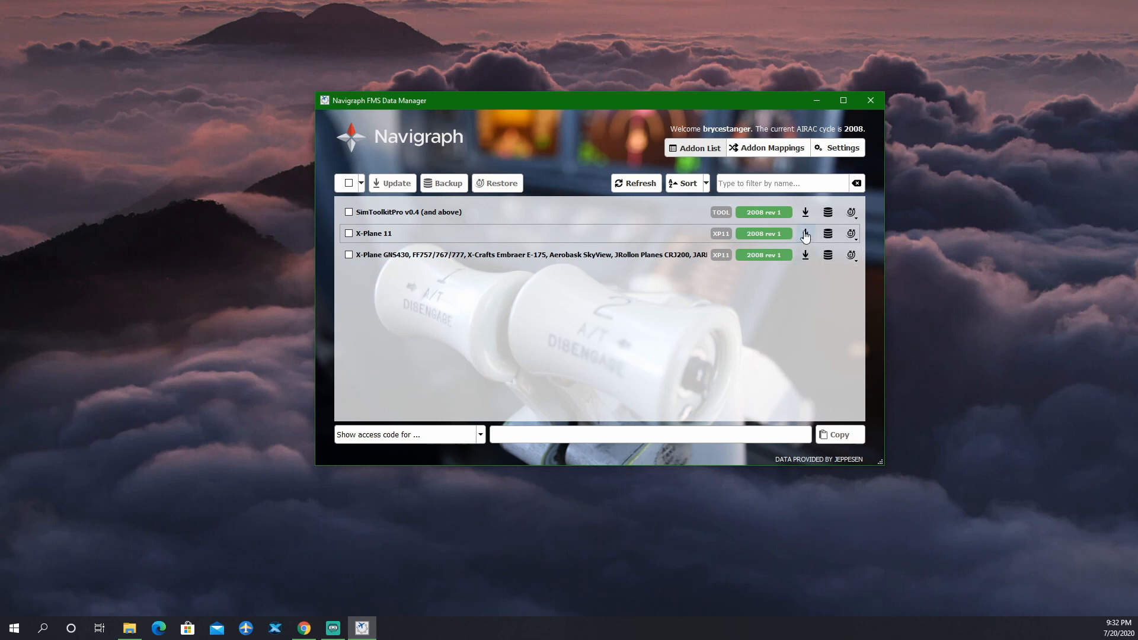
pyautogui.click(804, 233)
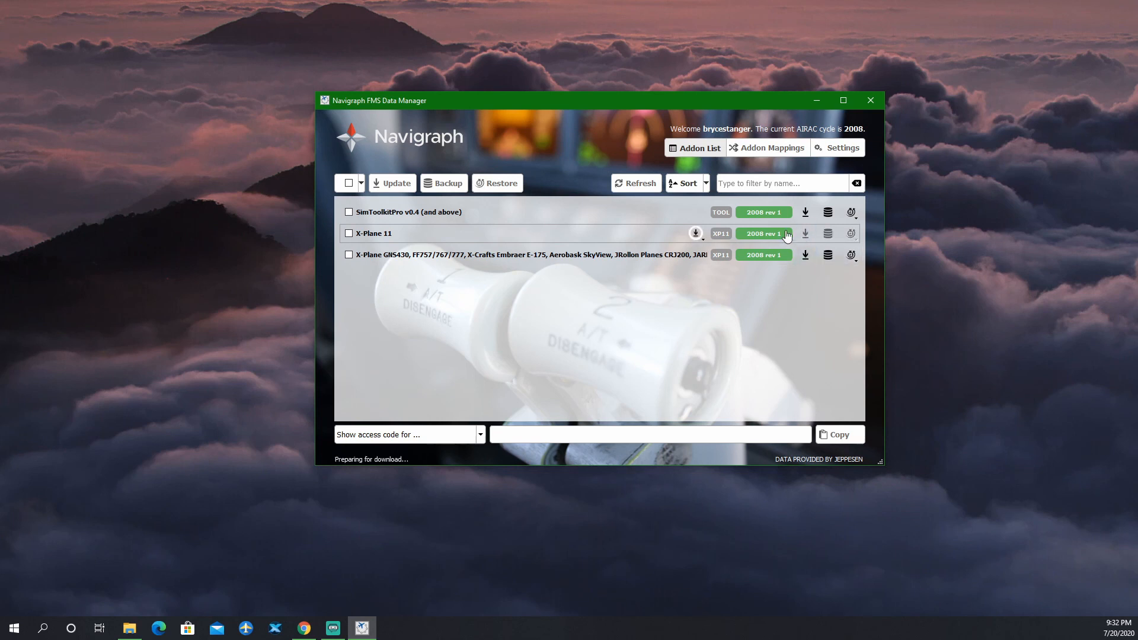